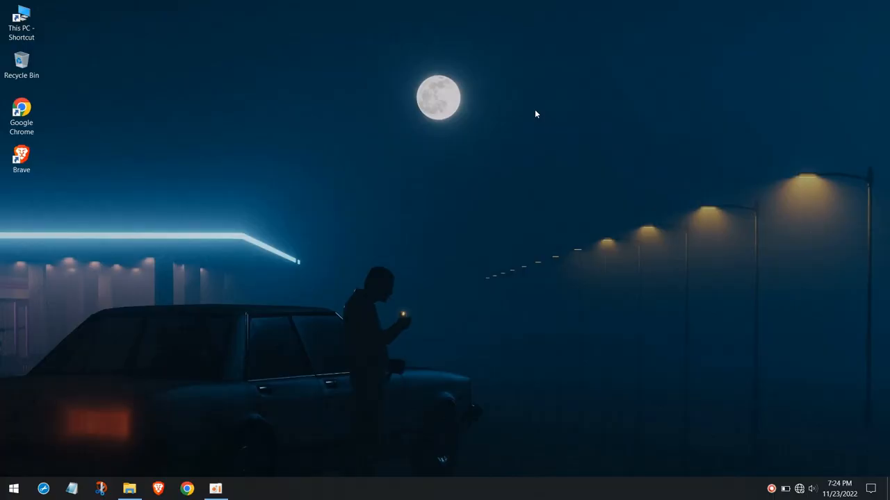
{"action": "mouse_move", "coordinate": [32, 82]}
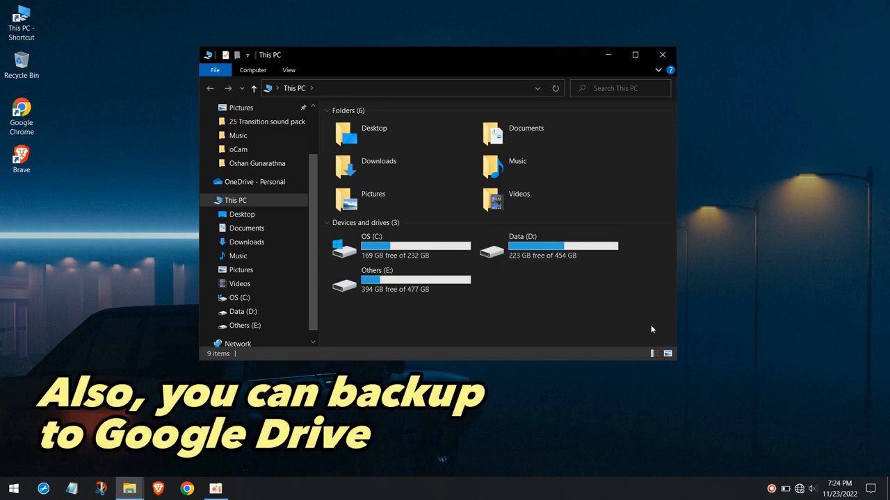
{"action": "mouse_move", "coordinate": [634, 76]}
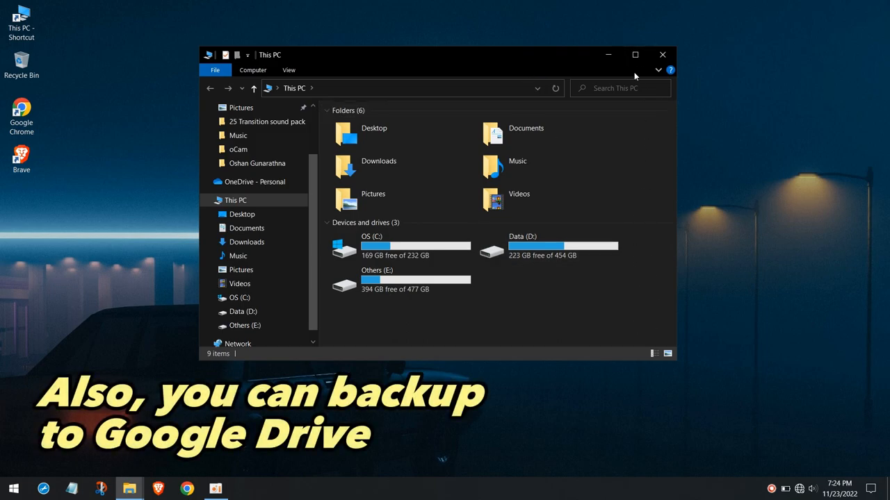
- Close This PC and launch Command Prompt as administrator from a 'cmd' search
{"action": "left_click", "coordinate": [634, 55]}
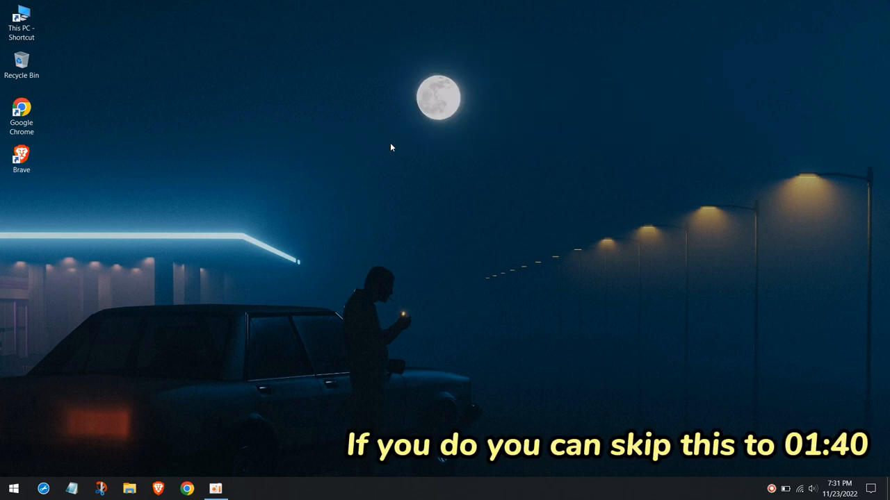
{"action": "type", "text": "cmd"}
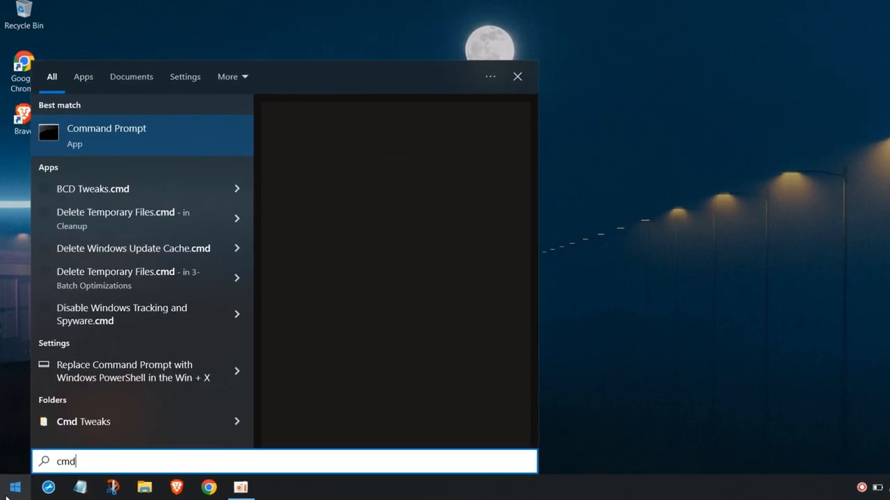
{"action": "right_click", "coordinate": [105, 136]}
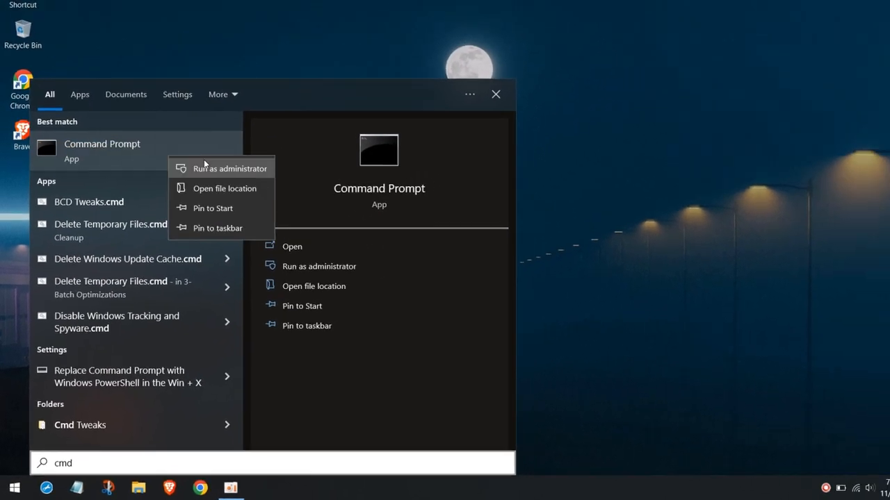
{"action": "left_click", "coordinate": [231, 169]}
{"action": "type", "text": "w"}
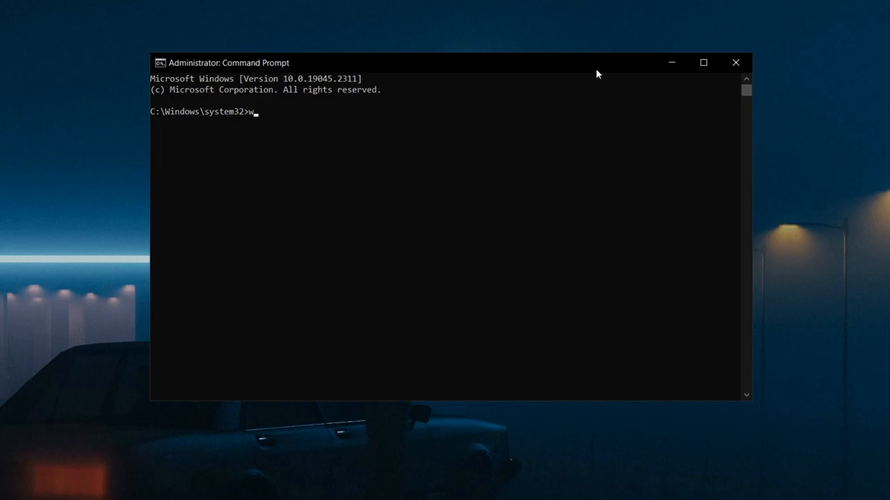
- Run 'wmic path softwareLicensingService get OA3xOriginalProductKey', then close the console
{"action": "type", "text": "mic path"}
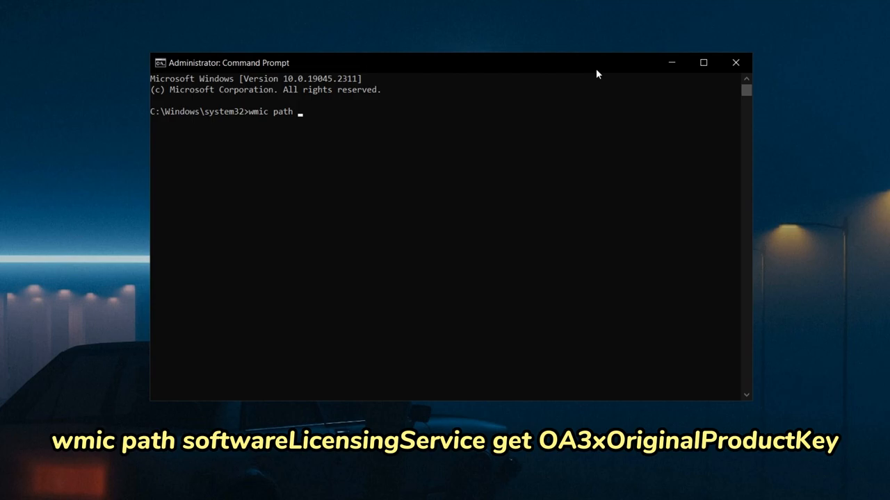
{"action": "type", "text": "softw"}
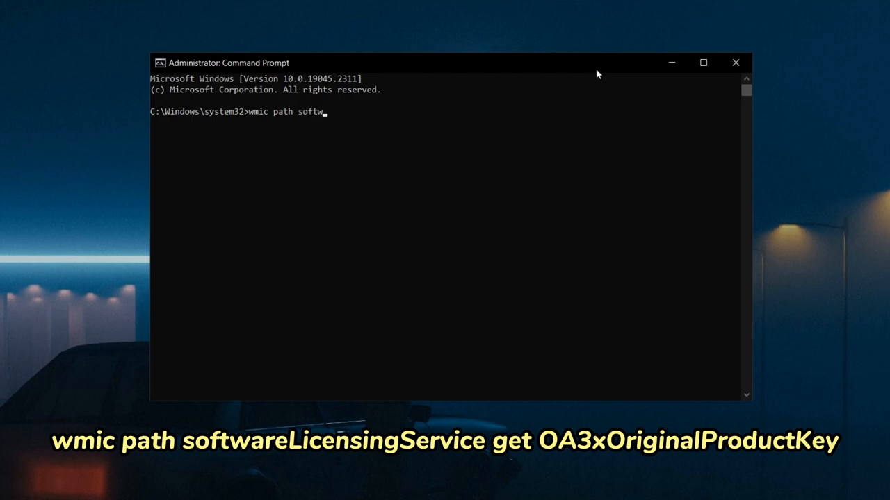
{"action": "type", "text": "areLicensingService get OA3xOriginalProductKey"}
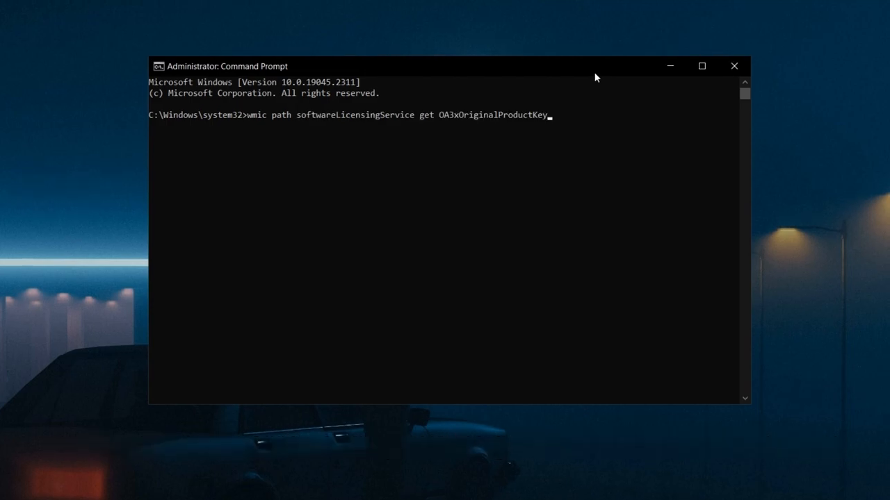
{"action": "key", "text": "Return"}
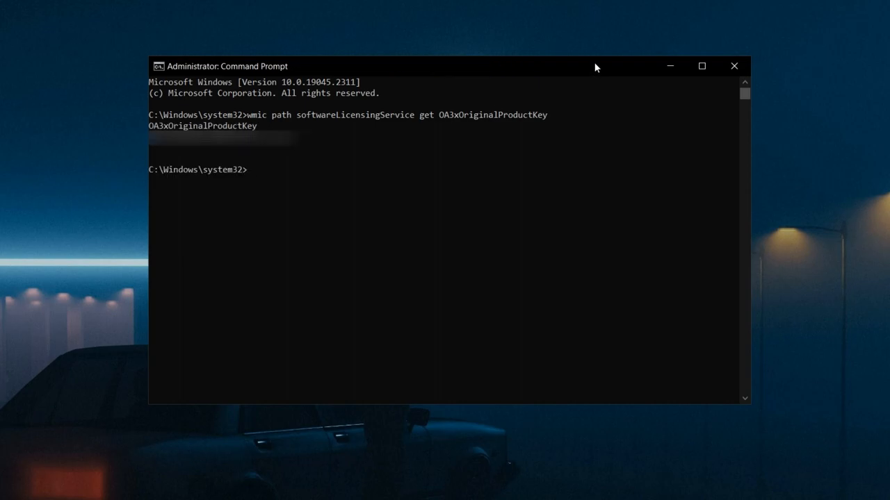
{"action": "mouse_move", "coordinate": [181, 150]}
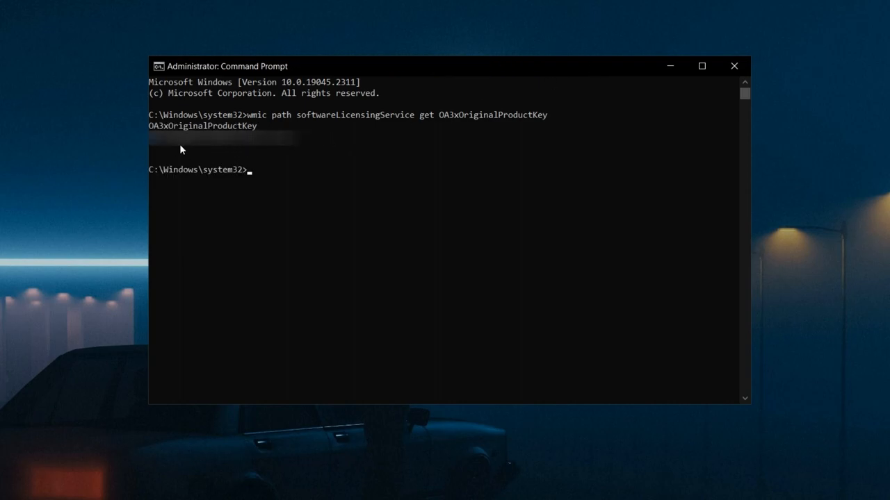
{"action": "left_click", "coordinate": [734, 65]}
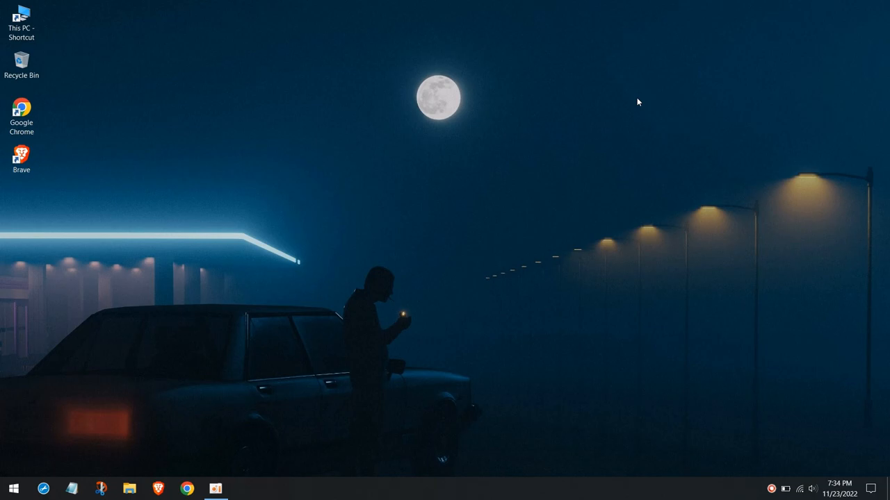
{"action": "mouse_move", "coordinate": [42, 456]}
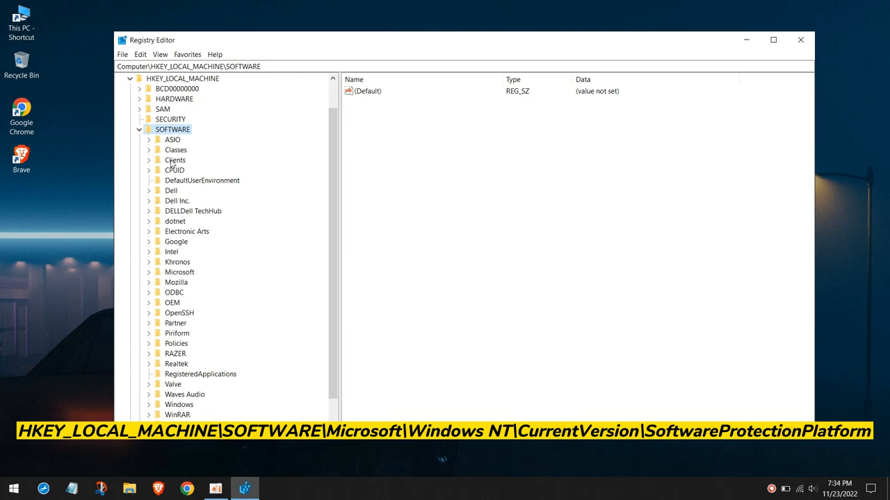
- Navigate to HKLM\SOFTWARE\Microsoft\Windows NT\CurrentVersion\SoftwareProtectionPlatform and select BackupProductKeyDefault
{"action": "left_click", "coordinate": [179, 271]}
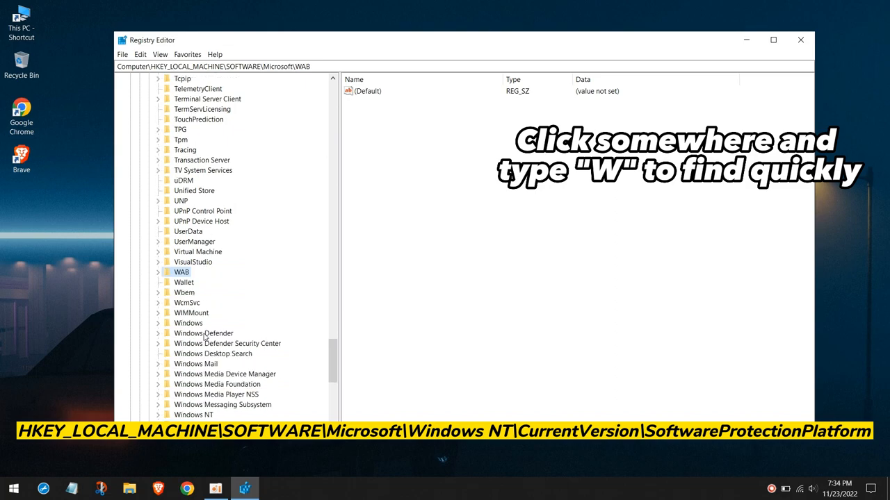
{"action": "scroll", "scroll_direction": "down", "scroll_amount": 3}
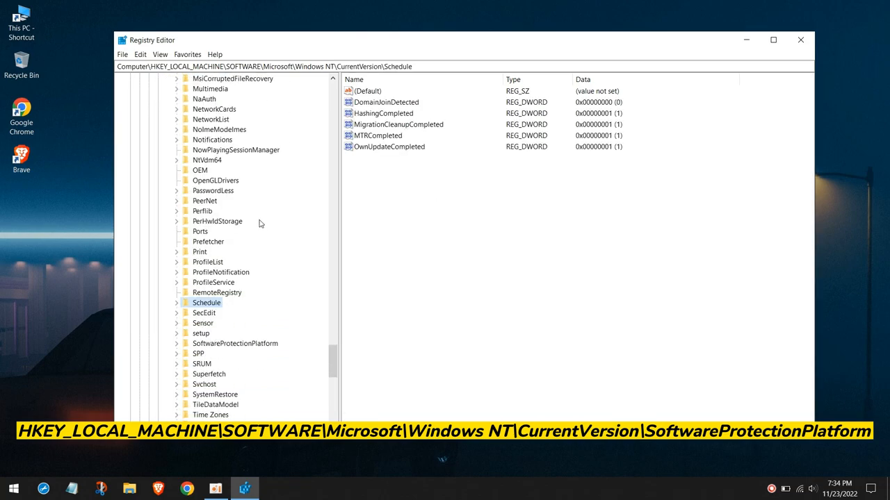
{"action": "scroll", "scroll_direction": "down", "scroll_amount": 3}
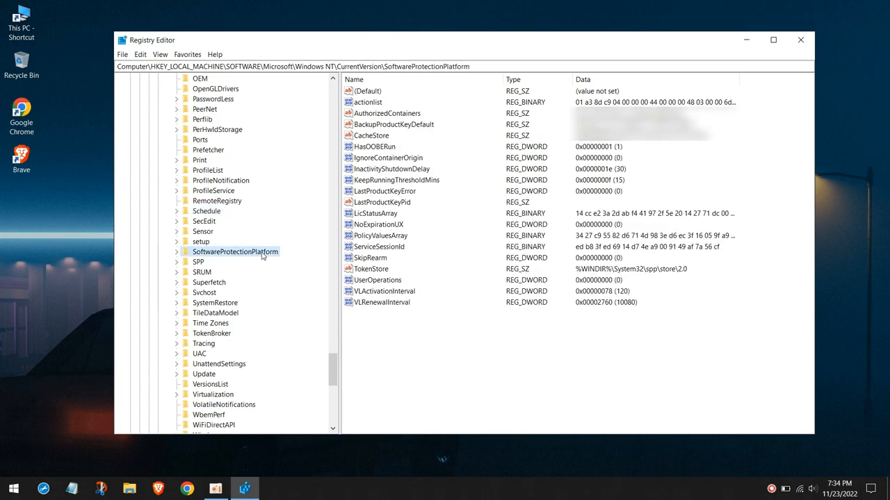
{"action": "mouse_move", "coordinate": [439, 146]}
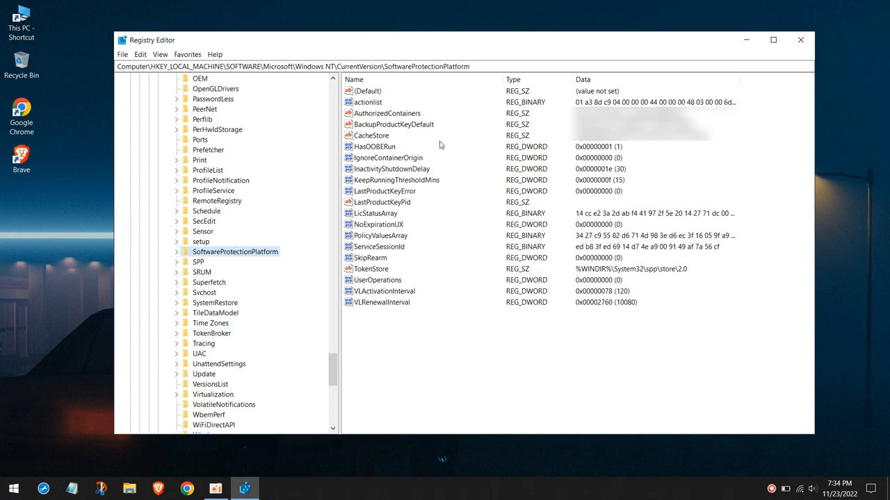
{"action": "left_click", "coordinate": [393, 125]}
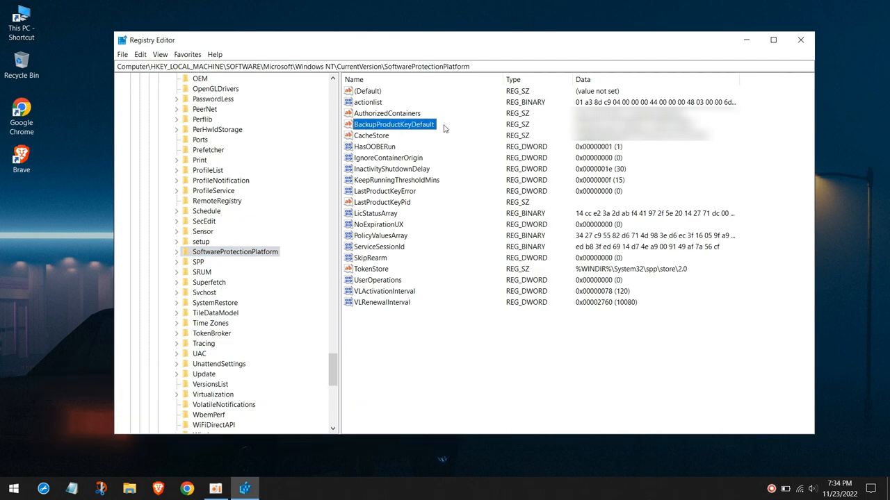
{"action": "left_click", "coordinate": [800, 39]}
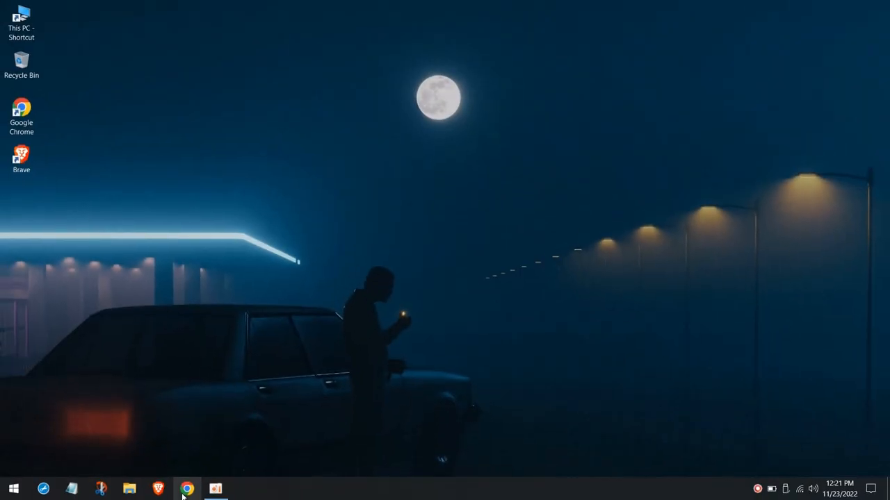
- In Chrome, search 'windows media creation tool' and reach Microsoft's Windows 10 download page
{"action": "left_click", "coordinate": [187, 489]}
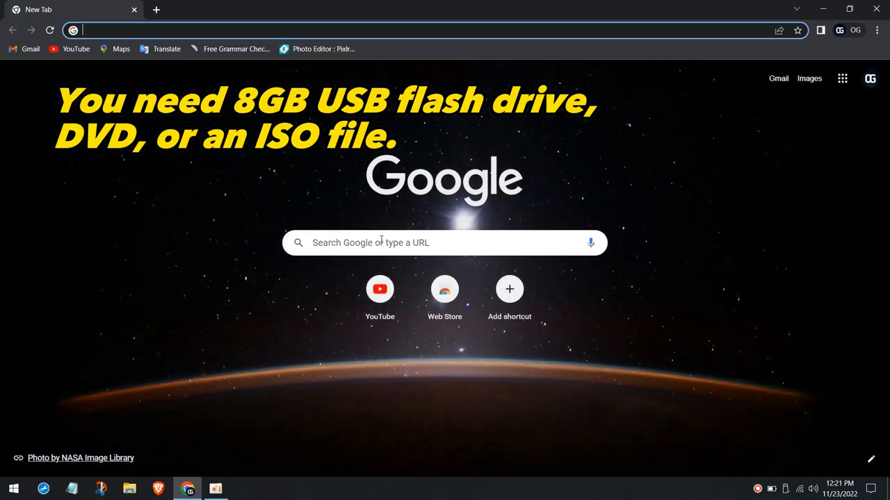
{"action": "type", "text": "windows"}
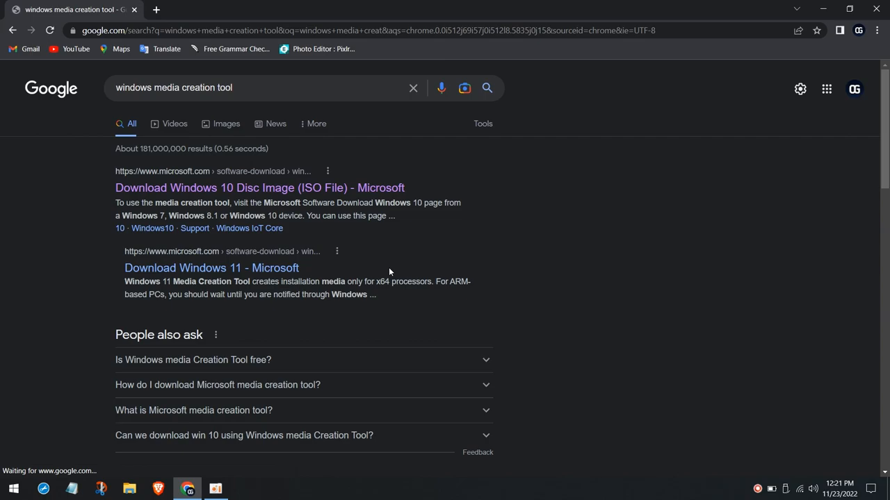
{"action": "left_click", "coordinate": [259, 188]}
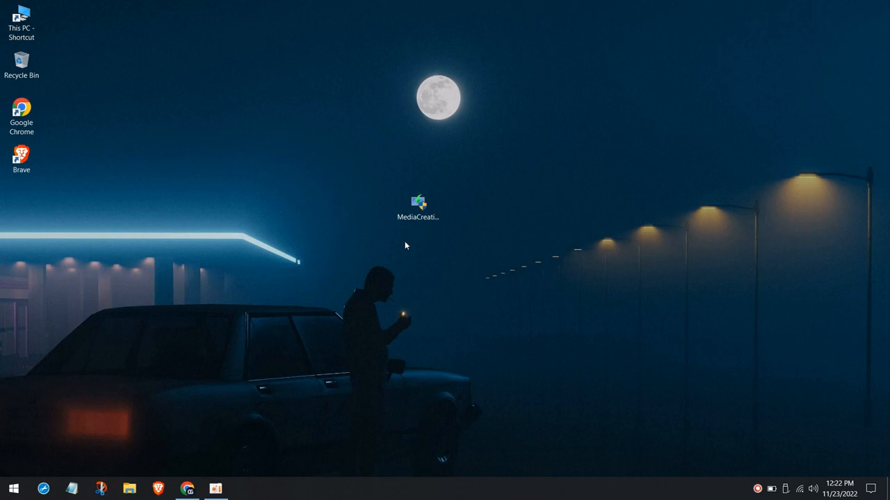
- Launch the MediaCreationTool and choose to create installation media for another PC
{"action": "double_click", "coordinate": [417, 206]}
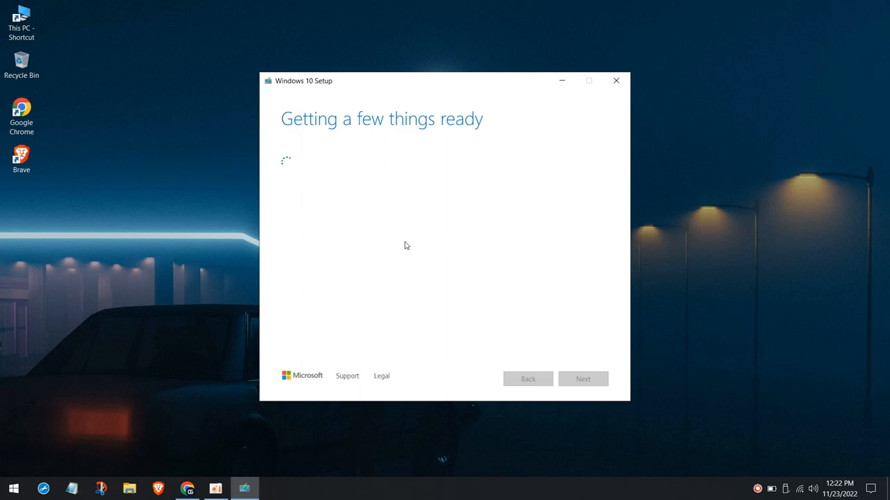
{"action": "mouse_move", "coordinate": [469, 189]}
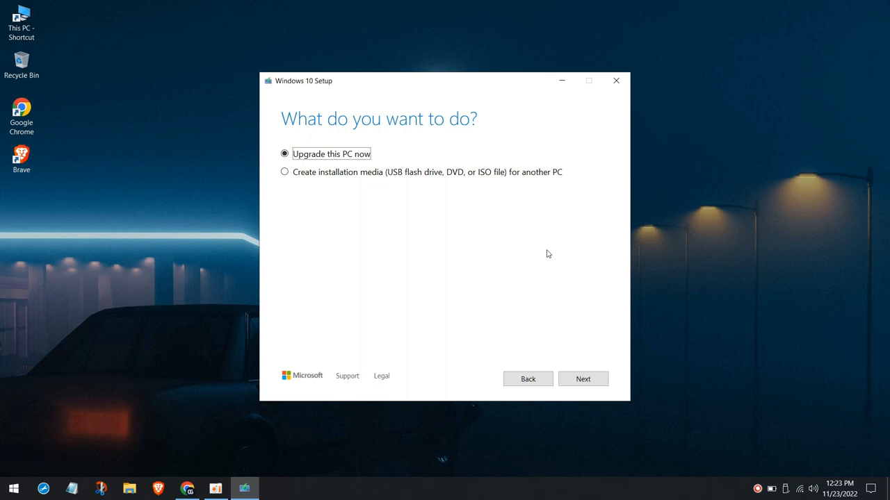
{"action": "left_click", "coordinate": [284, 173]}
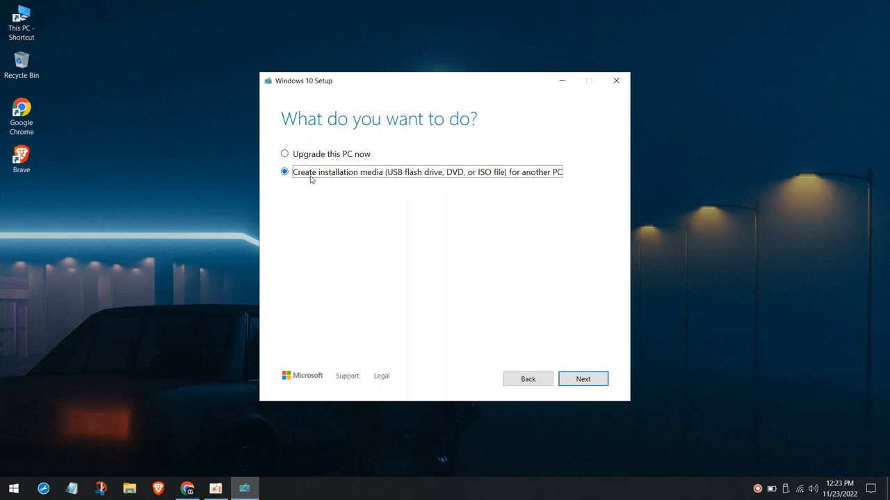
{"action": "mouse_move", "coordinate": [450, 183]}
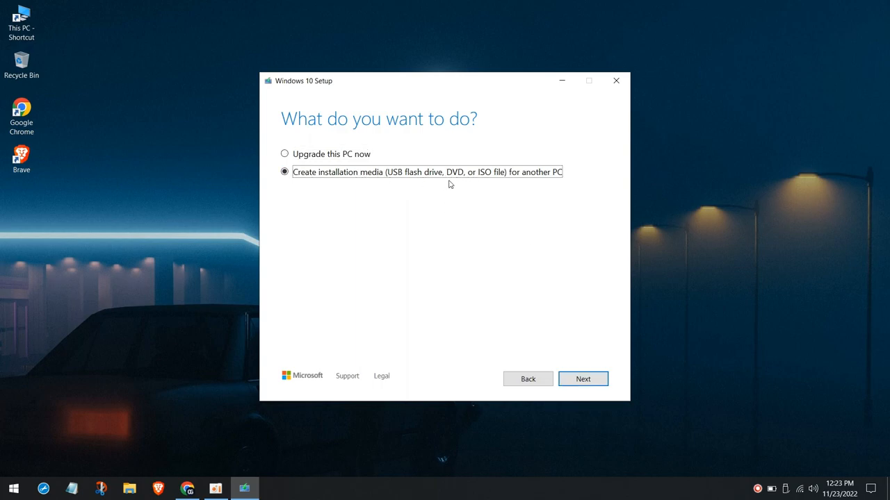
{"action": "left_click", "coordinate": [582, 378]}
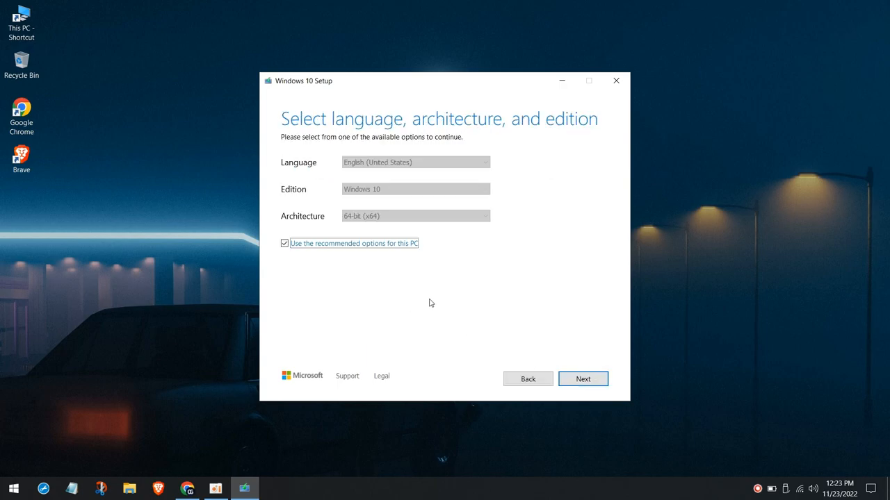
- Keep the recommended language, edition and 64-bit architecture and continue to media choice
{"action": "left_click", "coordinate": [283, 243]}
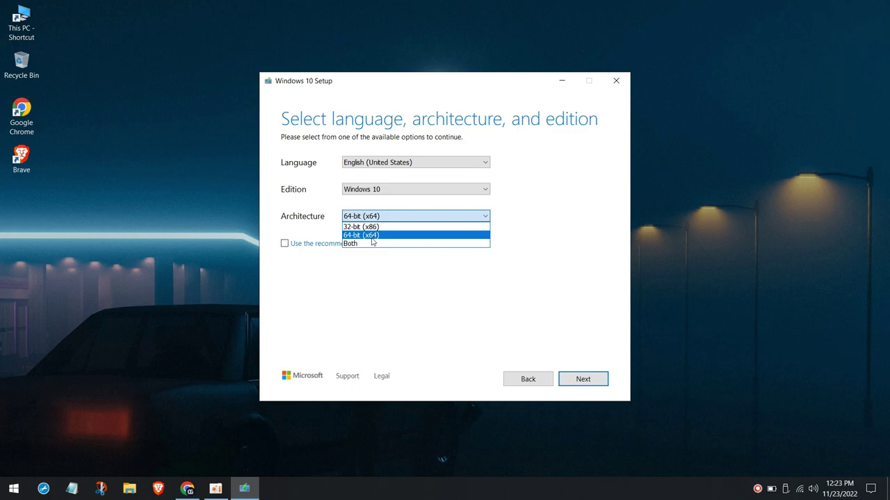
{"action": "left_click", "coordinate": [361, 235]}
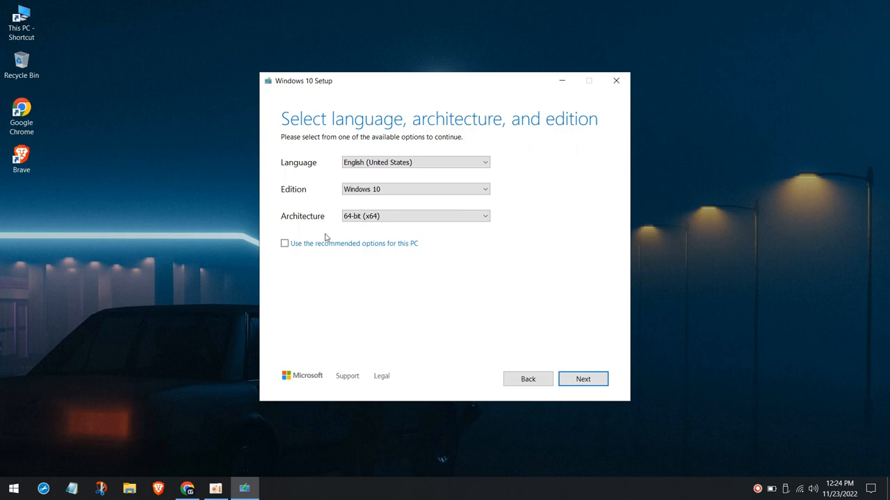
{"action": "left_click", "coordinate": [284, 243]}
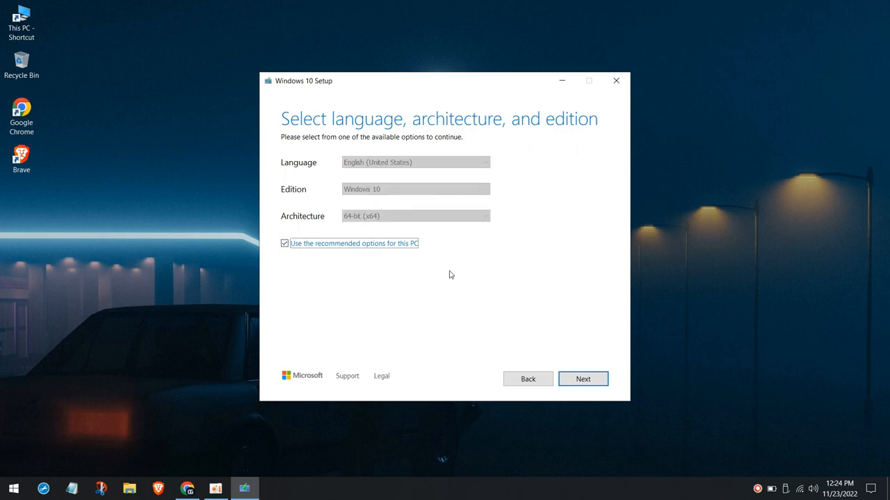
{"action": "left_click", "coordinate": [583, 378]}
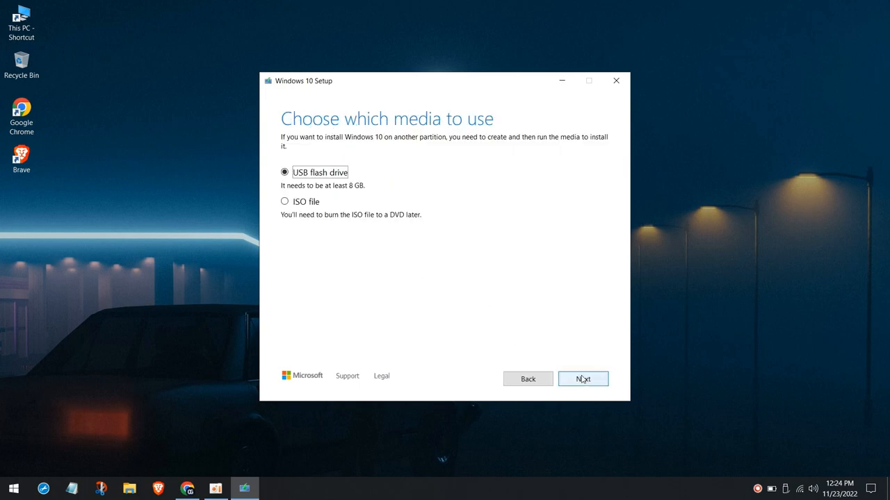
{"action": "mouse_move", "coordinate": [263, 189]}
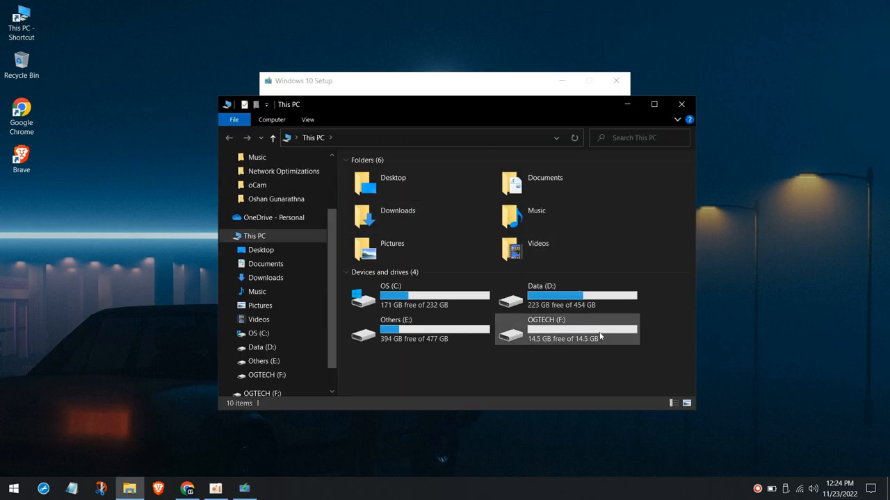
- Select the OGTECH (F:) flash drive, create the bootable media and finish once ready
{"action": "double_click", "coordinate": [567, 330]}
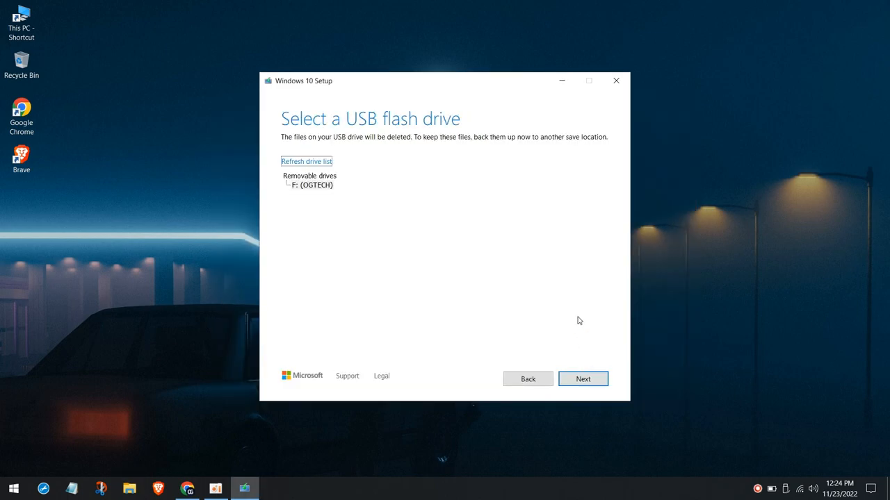
{"action": "left_click", "coordinate": [311, 185]}
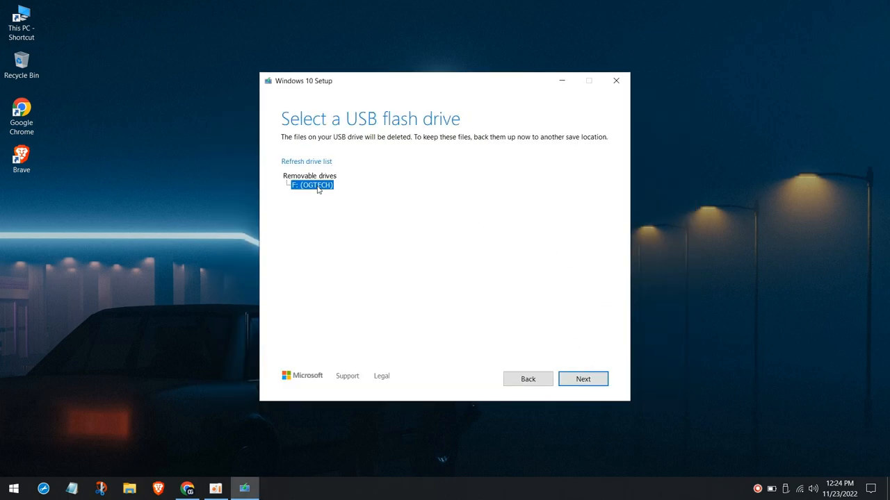
{"action": "mouse_move", "coordinate": [601, 396]}
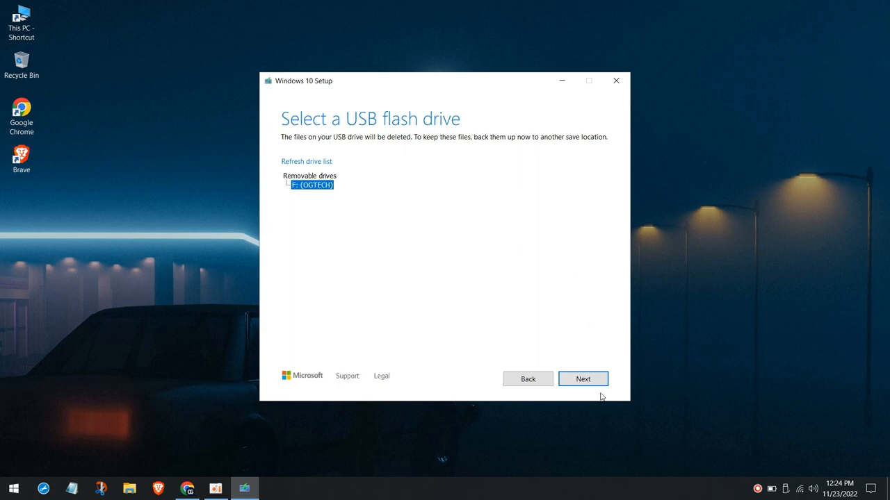
{"action": "left_click", "coordinate": [582, 379]}
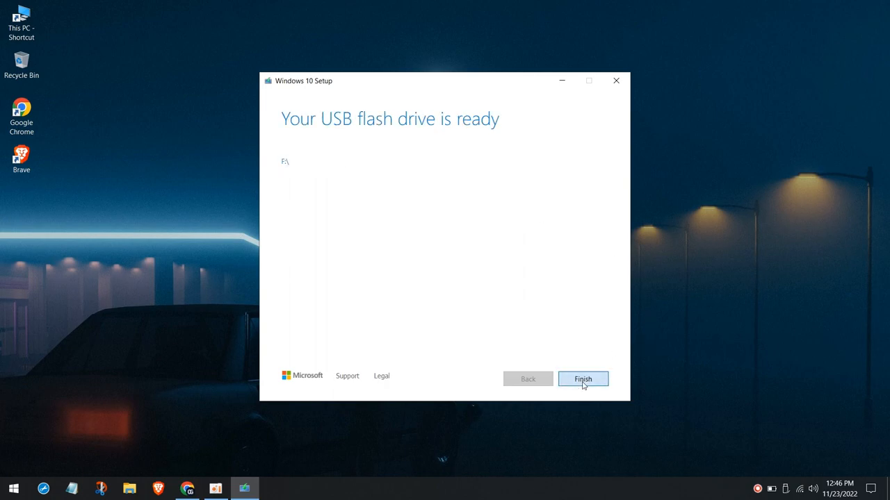
{"action": "left_click", "coordinate": [583, 379]}
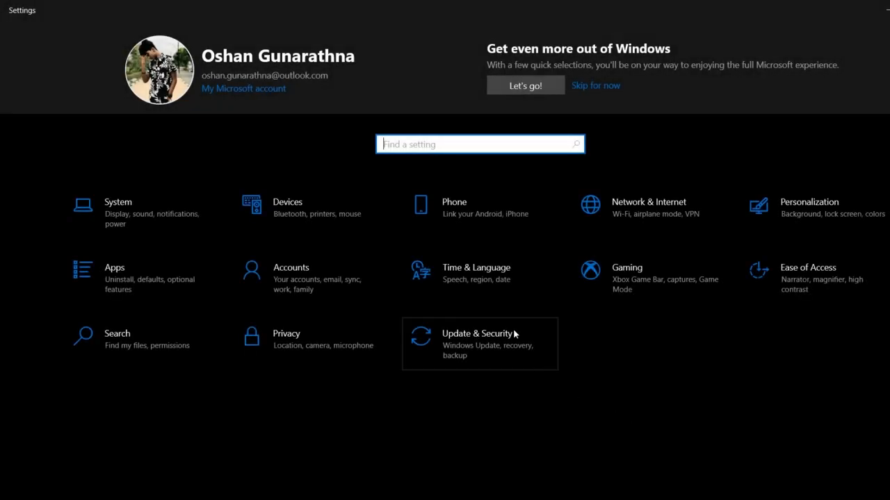
- From Update & Security > Recovery, restart now into Advanced startup
{"action": "left_click", "coordinate": [475, 334]}
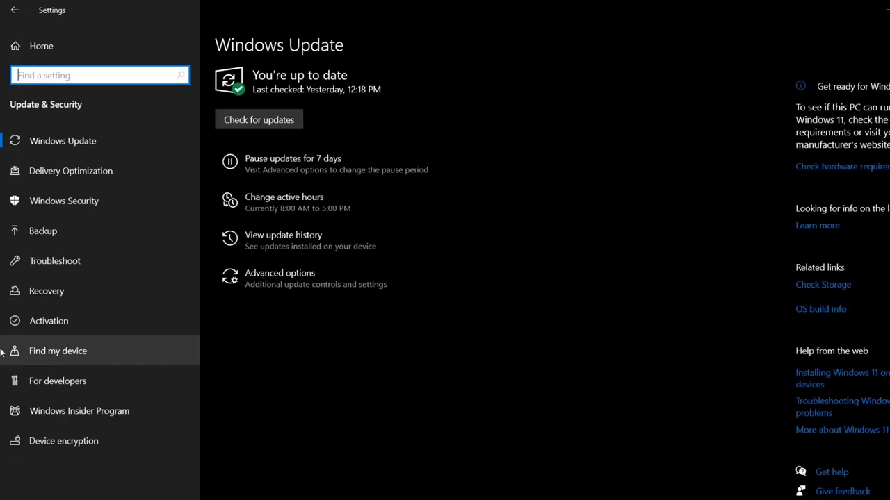
{"action": "left_click", "coordinate": [47, 291]}
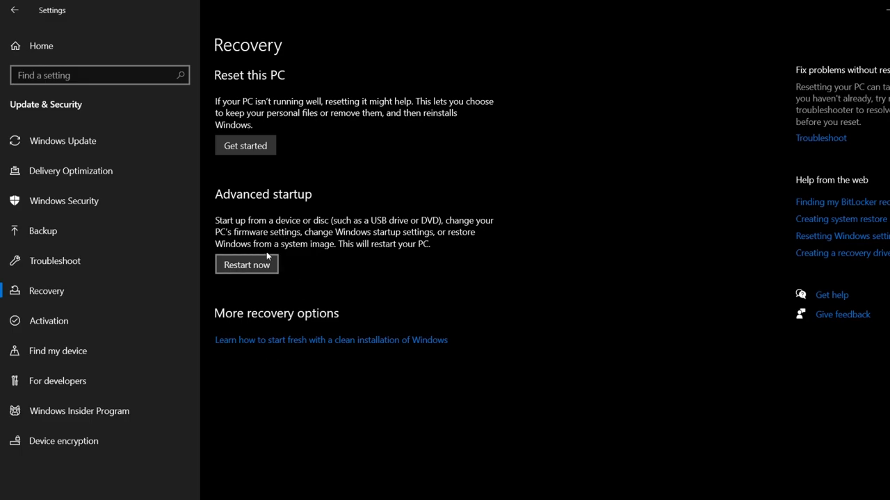
{"action": "left_click", "coordinate": [246, 264]}
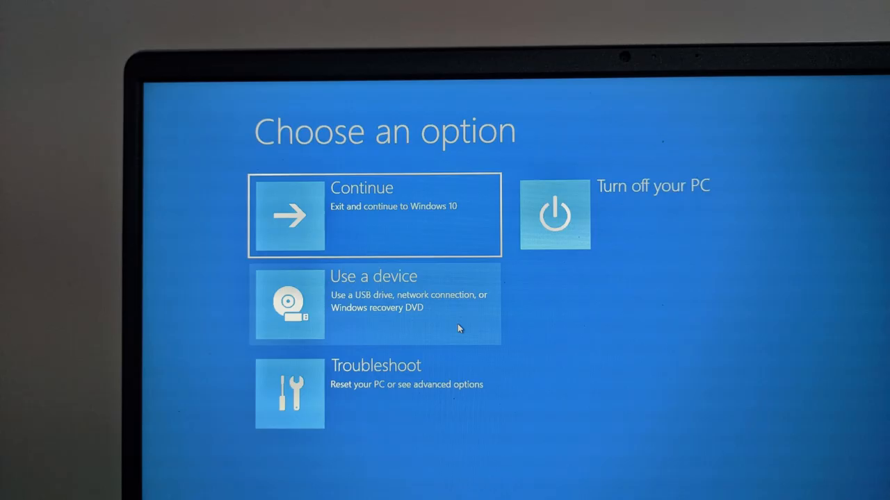
- Boot from the USB device, keep UK language settings and accept the license terms to install
{"action": "left_click", "coordinate": [373, 303]}
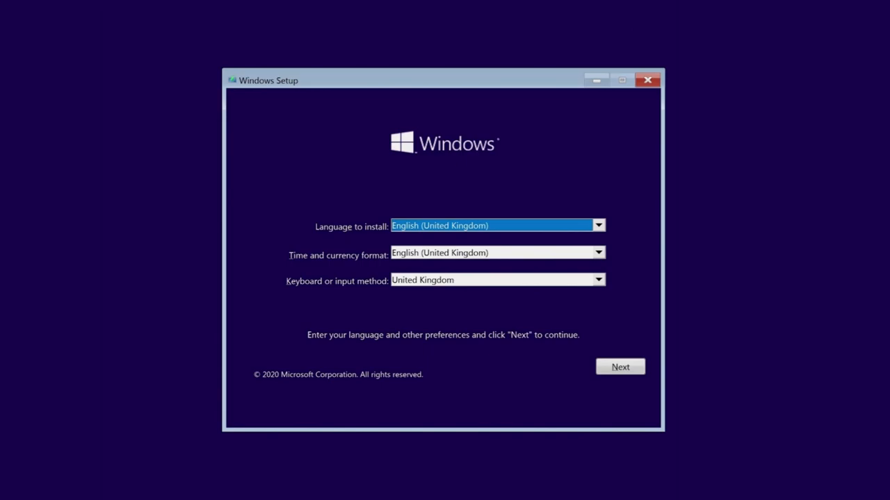
{"action": "left_click", "coordinate": [620, 367]}
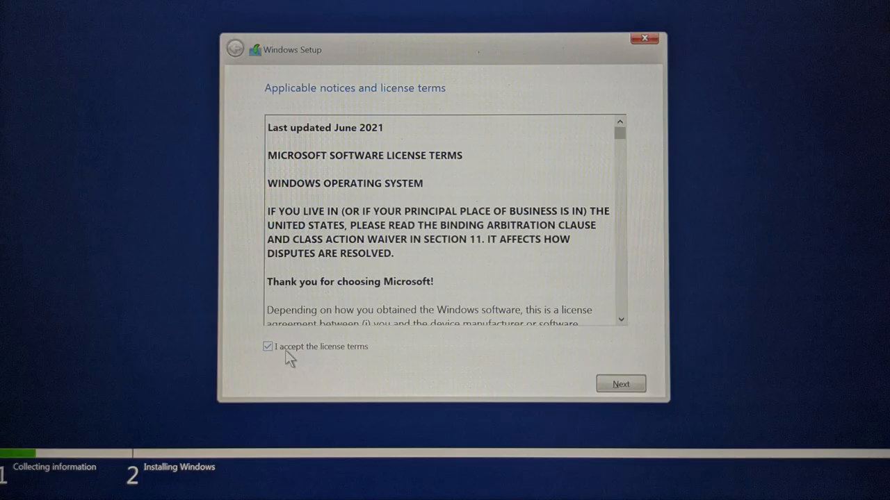
{"action": "left_click", "coordinate": [620, 384]}
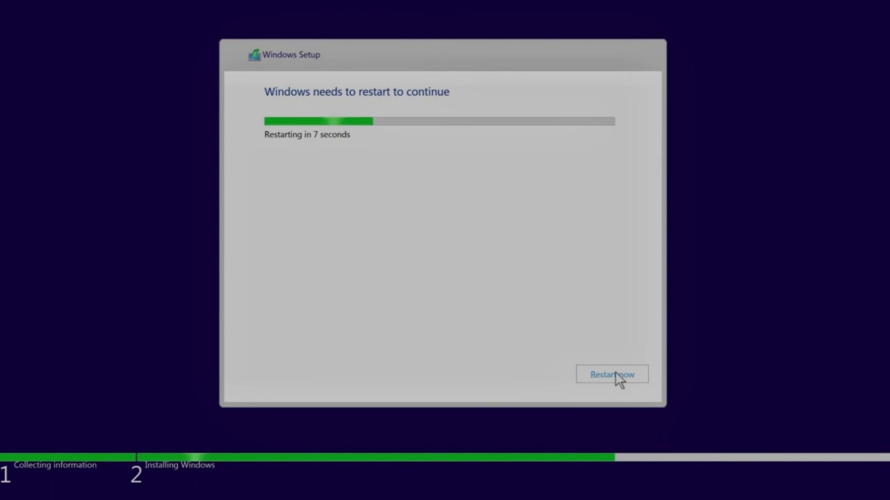
- Restart now, choose a limited-experience local account and confirm the account name
{"action": "left_click", "coordinate": [612, 375]}
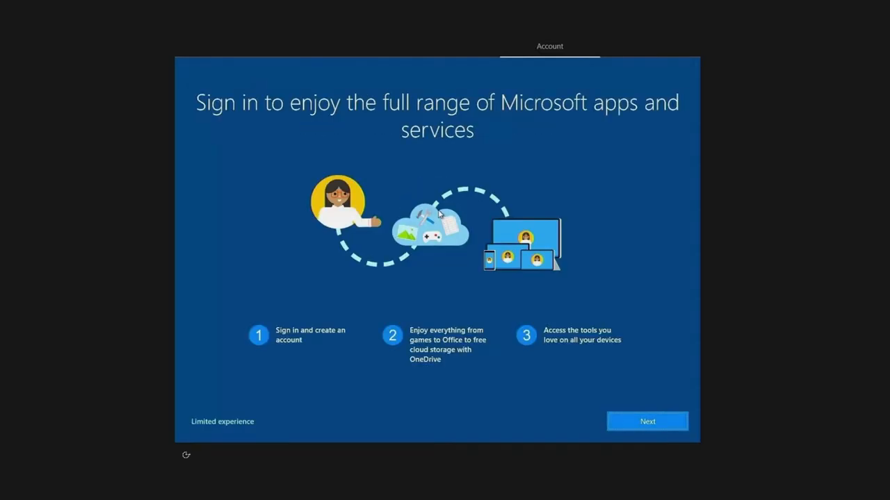
{"action": "left_click", "coordinate": [222, 421]}
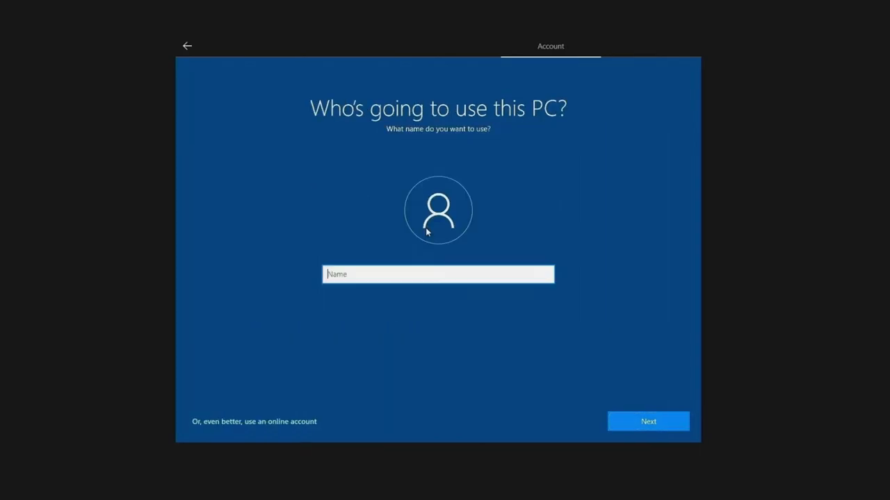
{"action": "left_click", "coordinate": [648, 422]}
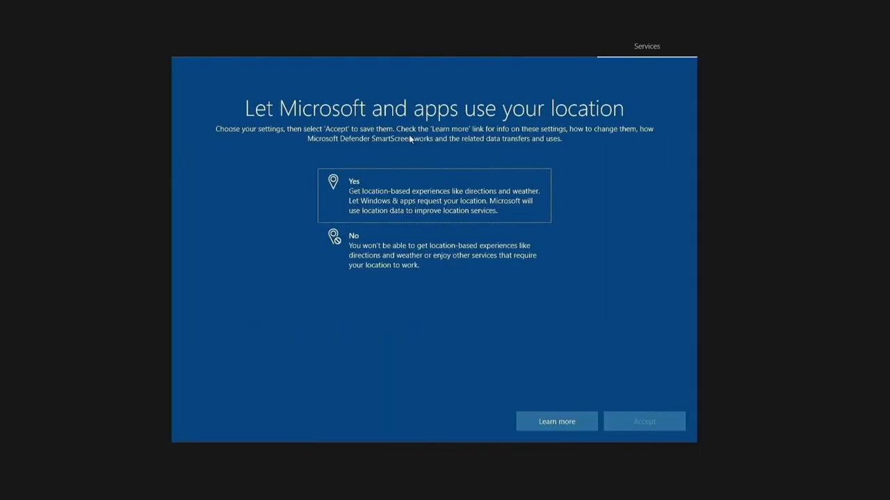
- Accept location and required-diagnostics choices, reach the desktop and open Start's app list
{"action": "left_click", "coordinate": [643, 421]}
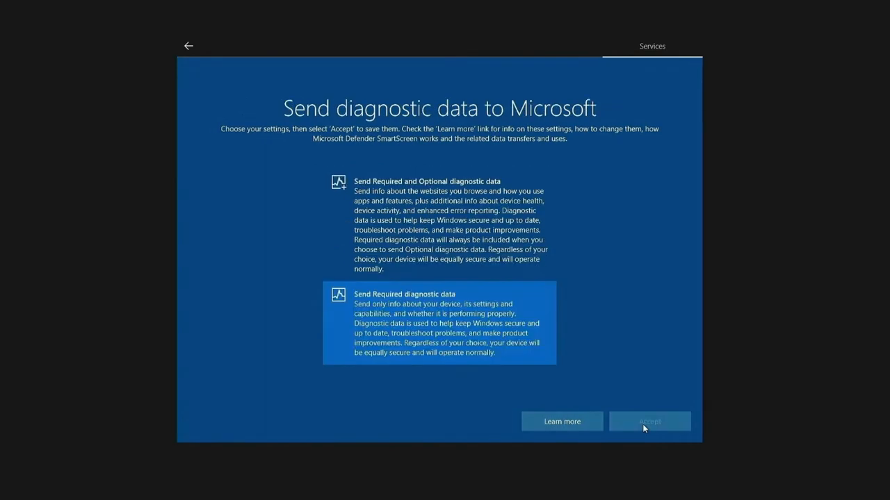
{"action": "left_click", "coordinate": [649, 421]}
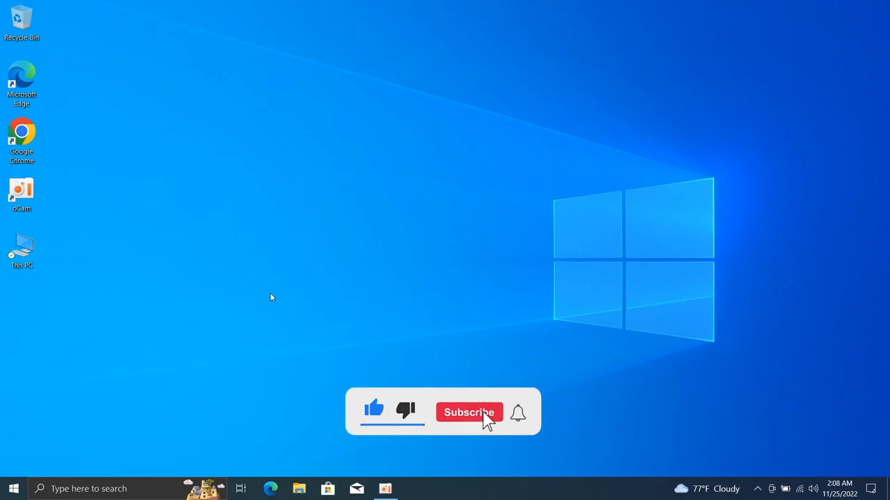
{"action": "left_click", "coordinate": [469, 412]}
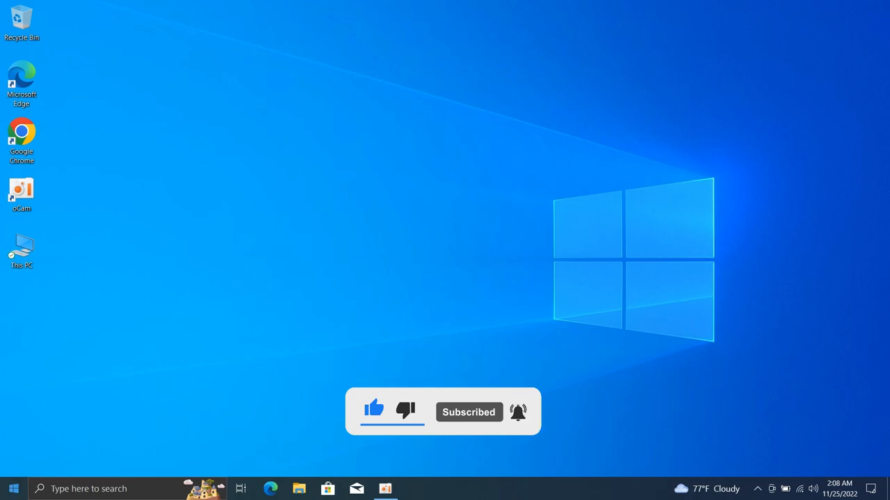
{"action": "left_click", "coordinate": [12, 490]}
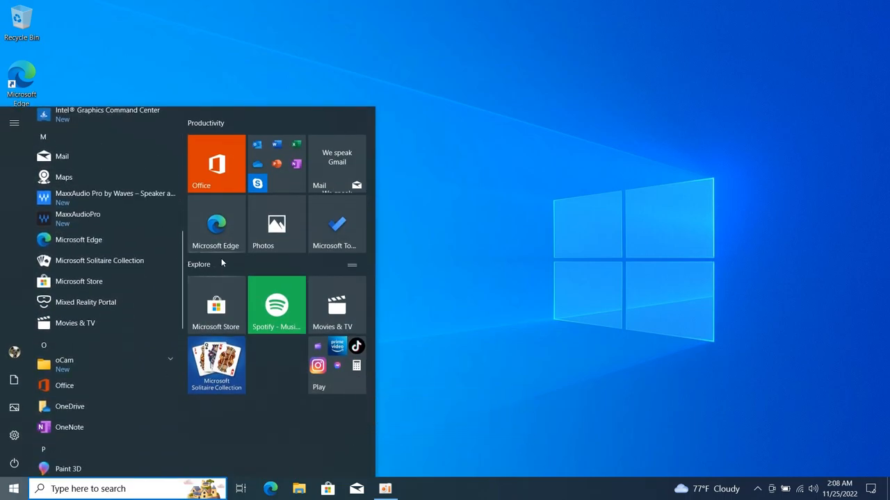